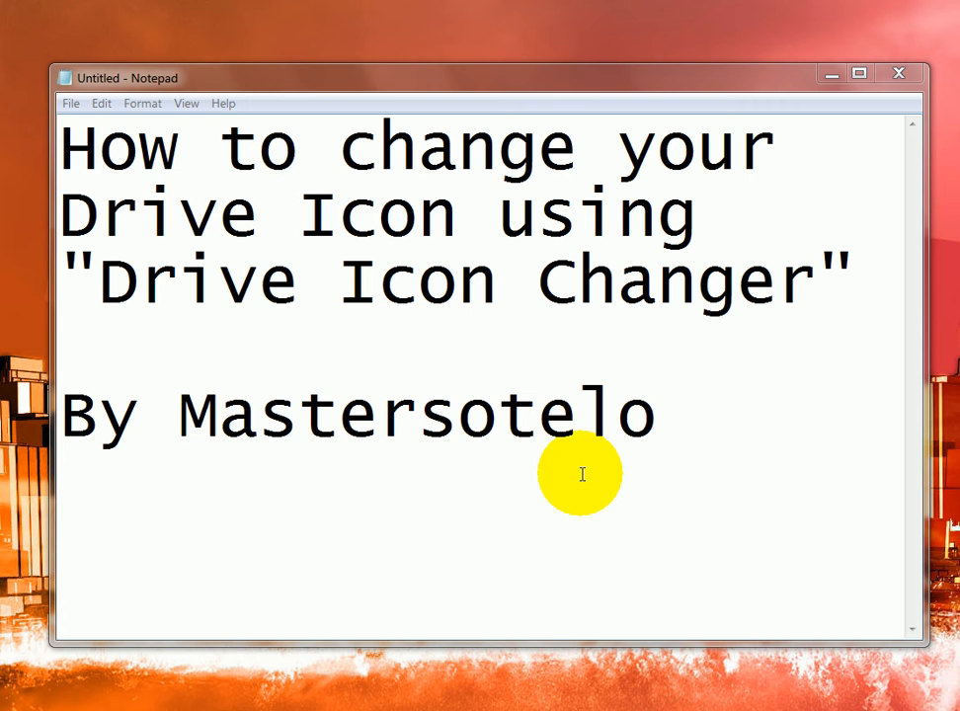
mouse_move(632, 413)
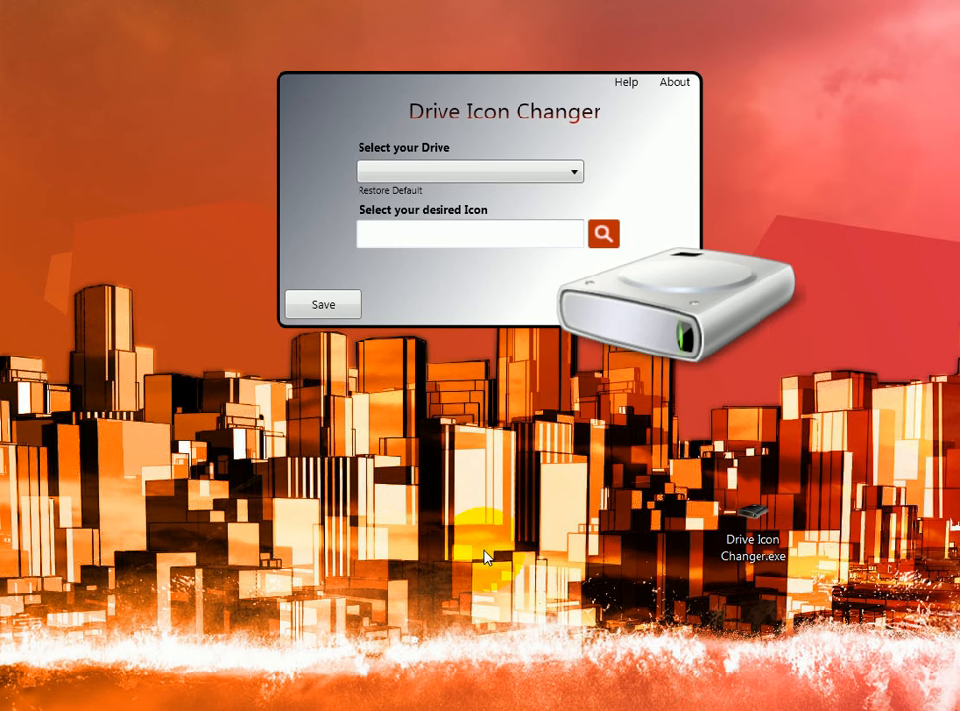
mouse_move(300, 115)
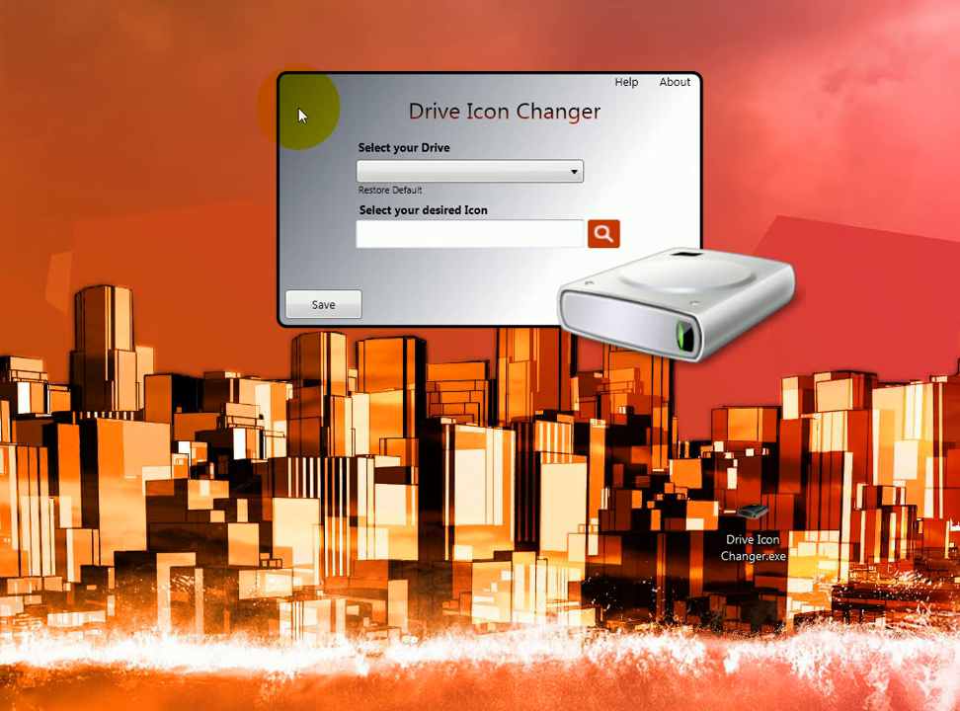
mouse_move(300, 537)
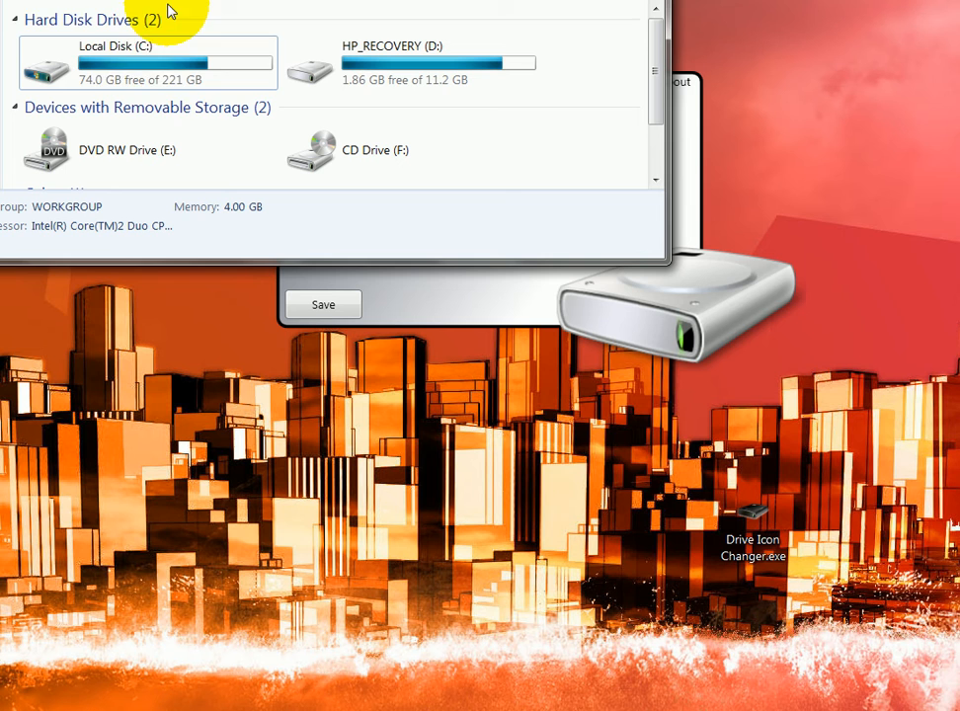
mouse_move(139, 63)
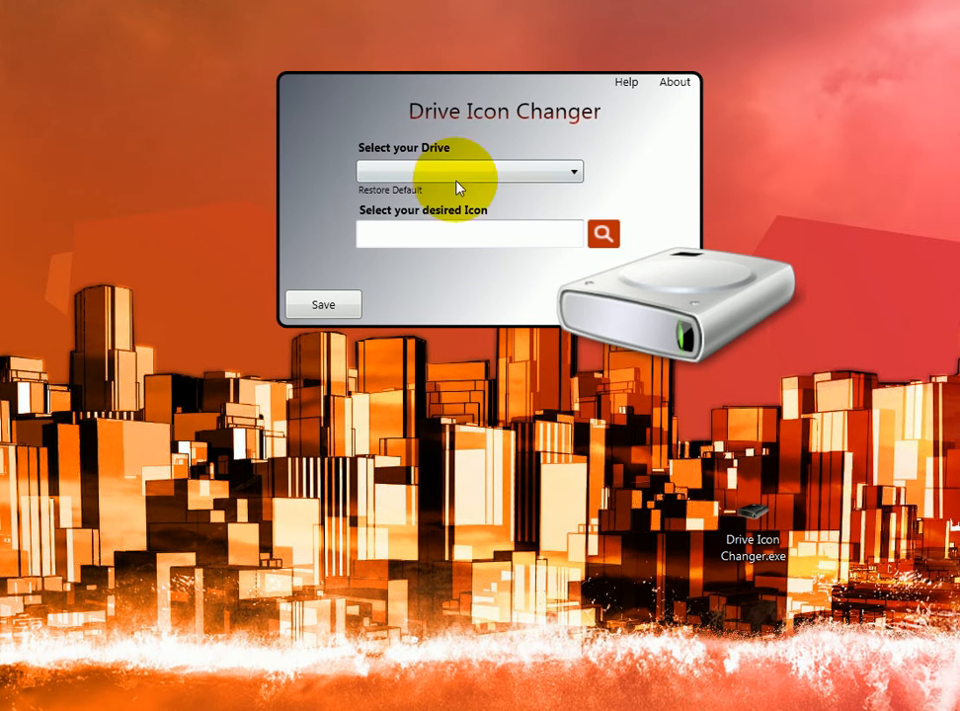
mouse_move(500, 225)
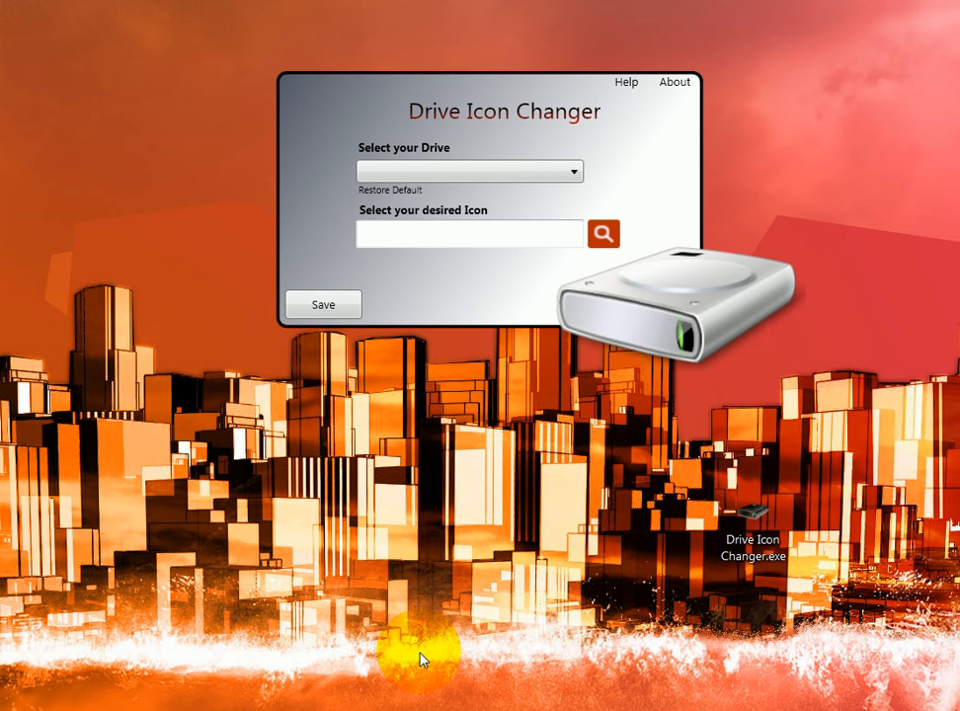
mouse_move(423, 540)
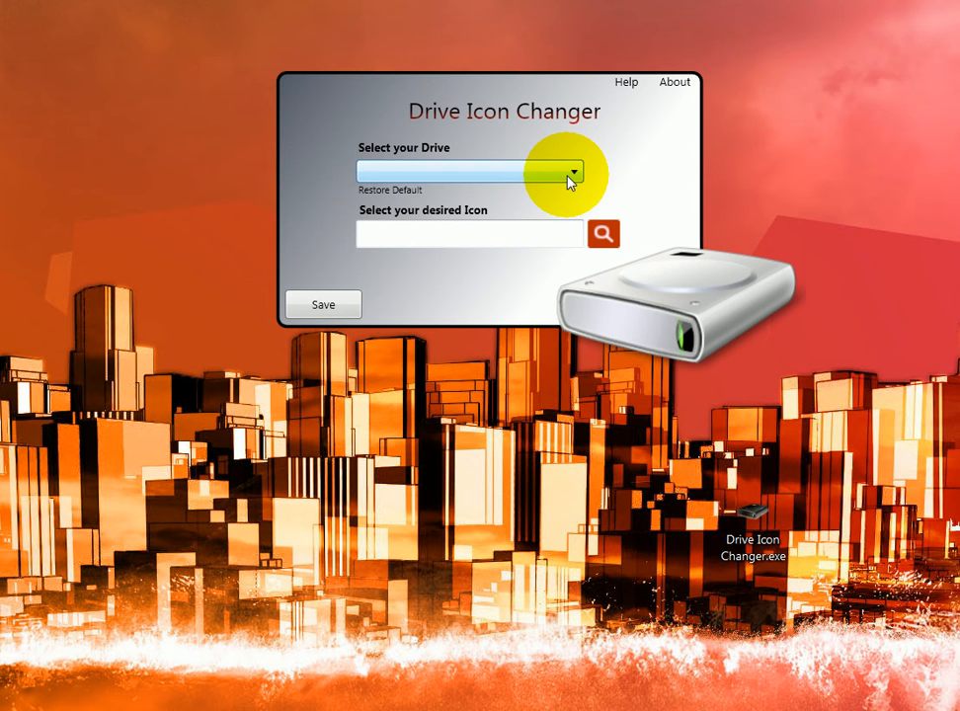
mouse_move(674, 371)
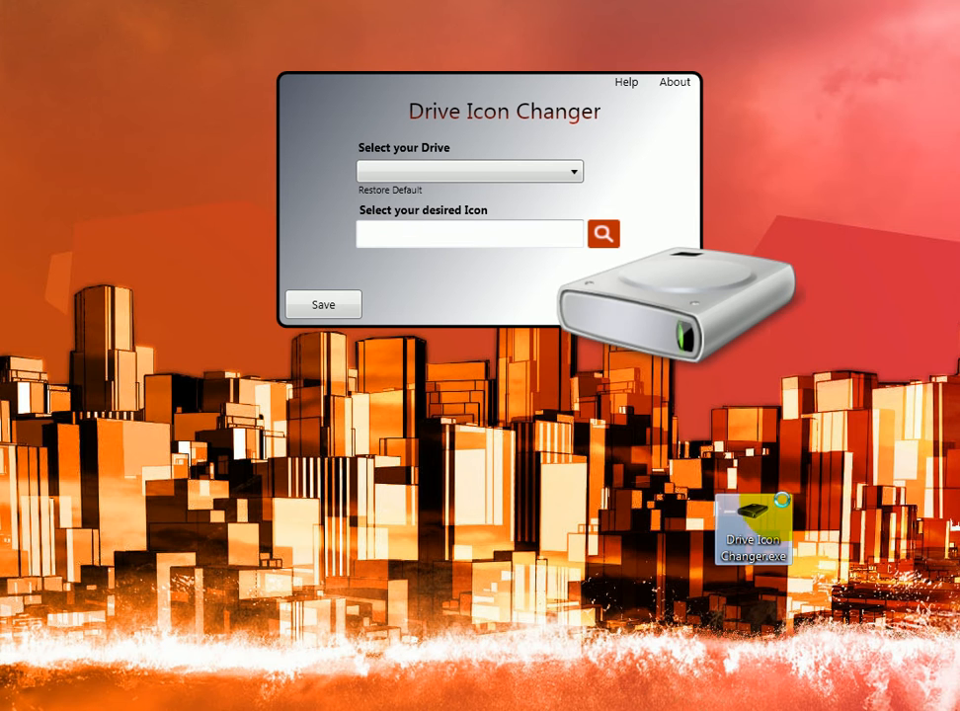
Select C:\ as the target drive in Drive Icon Changer and start browsing for an icon file
right_click(762, 533)
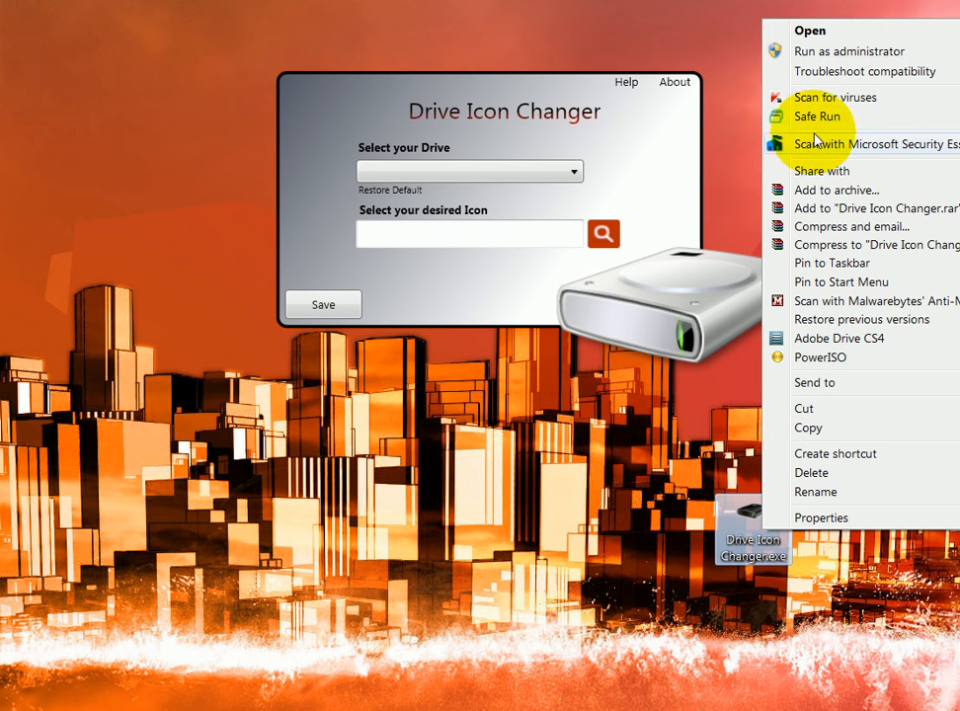
mouse_move(829, 61)
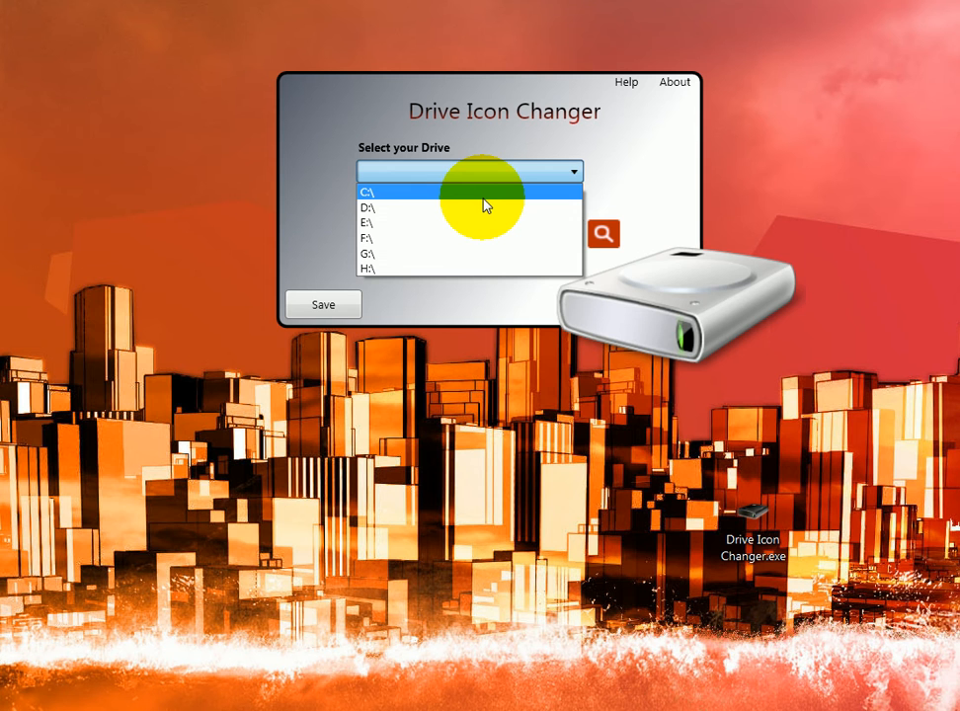
click(368, 189)
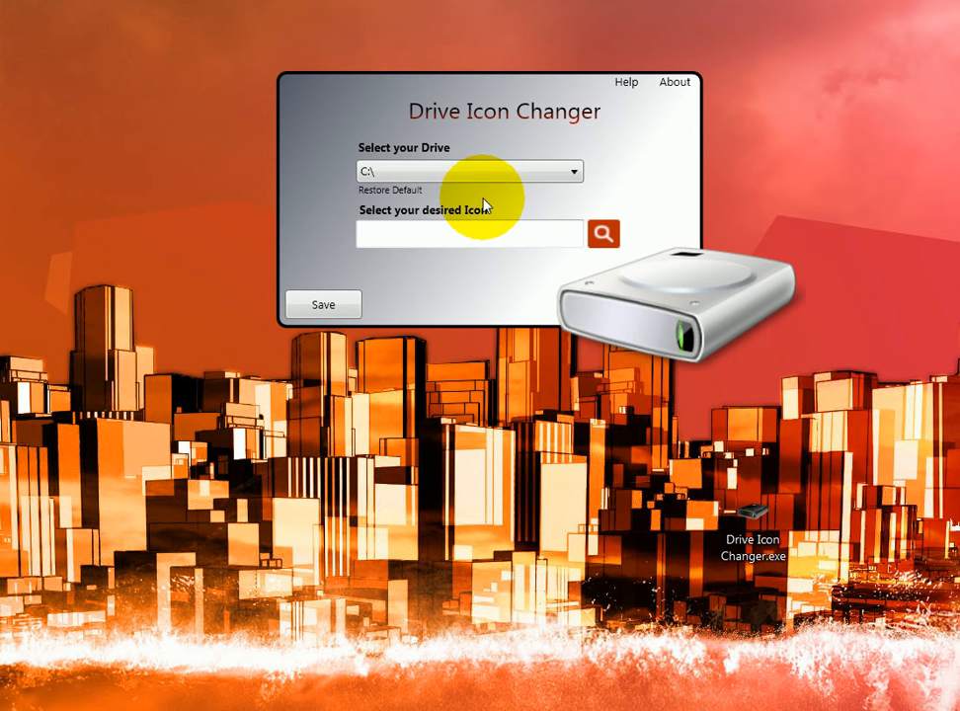
click(604, 233)
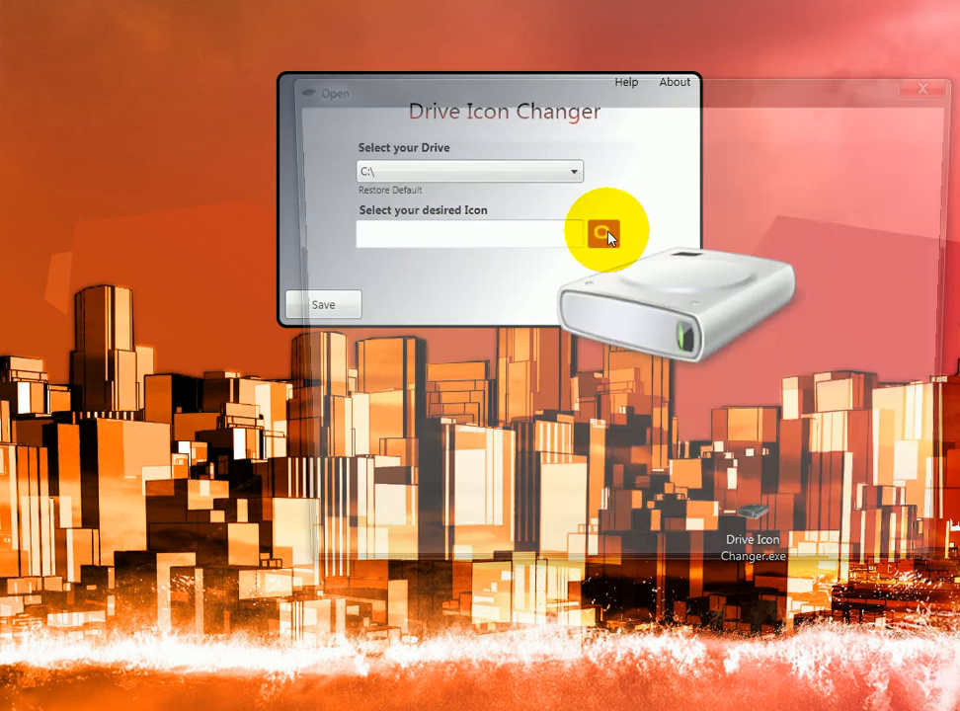
Choose server.ico from the Desktop as the new icon for drive C
click(602, 233)
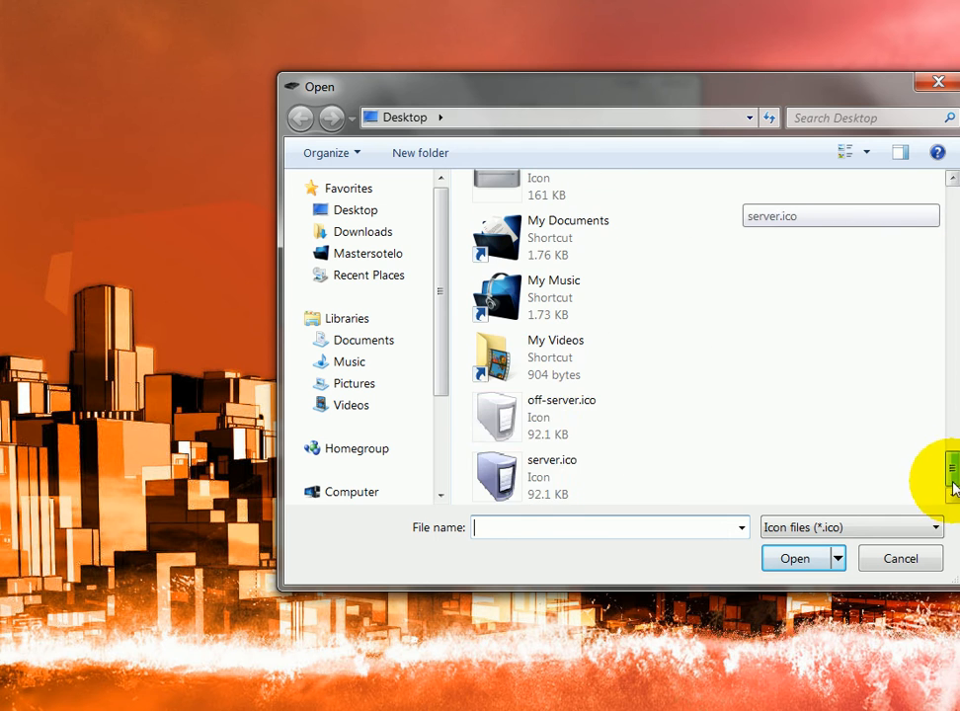
click(794, 558)
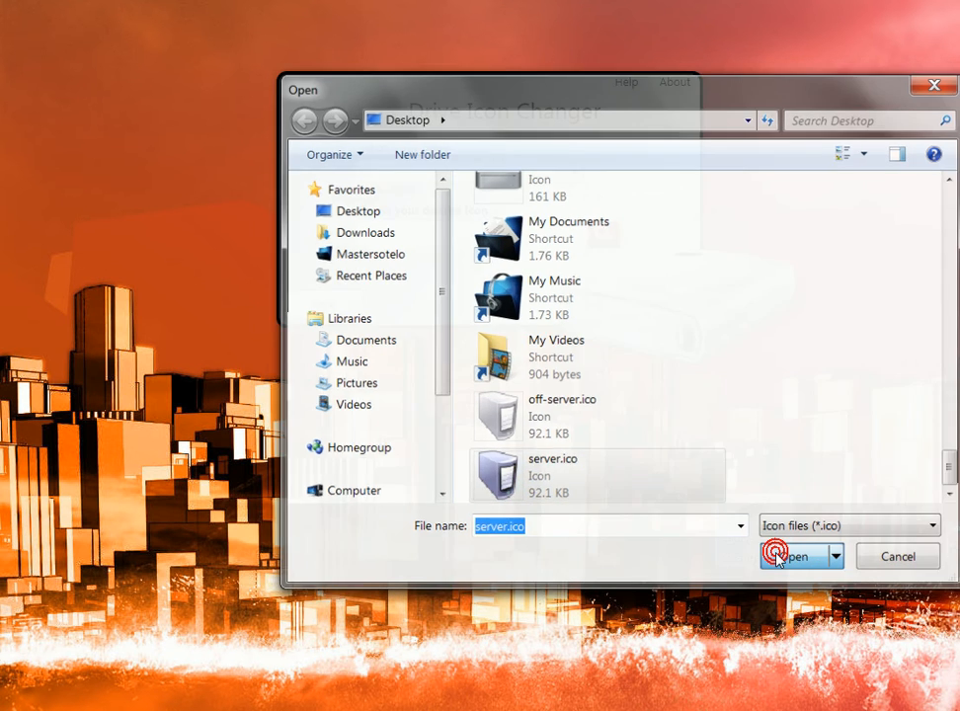
click(790, 555)
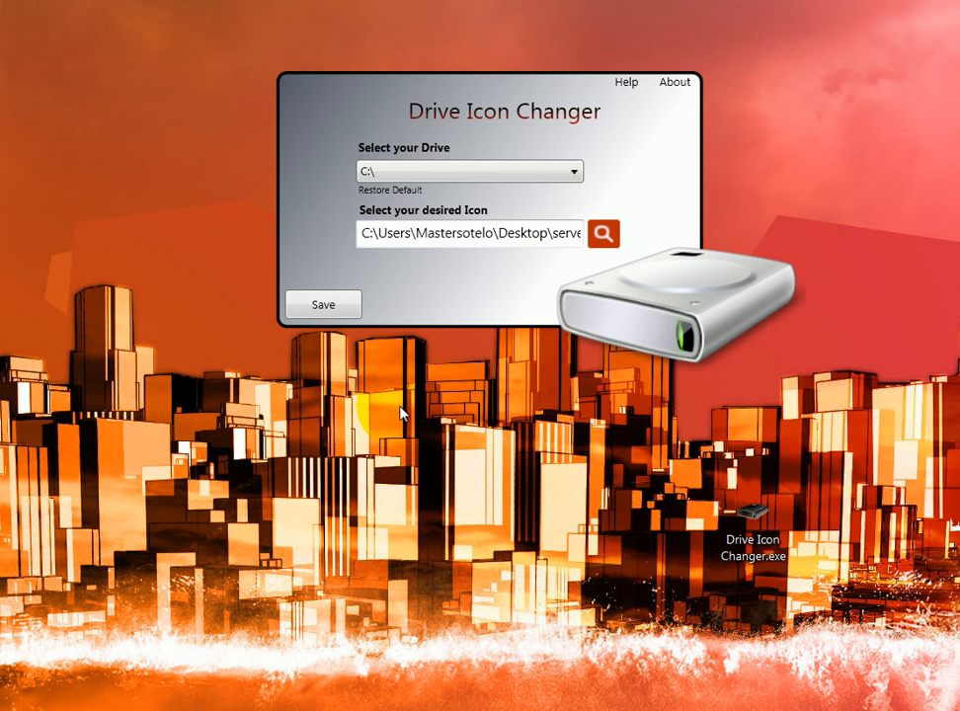
Save the new drive C icon and dismiss the missing administrator privileges error
click(516, 288)
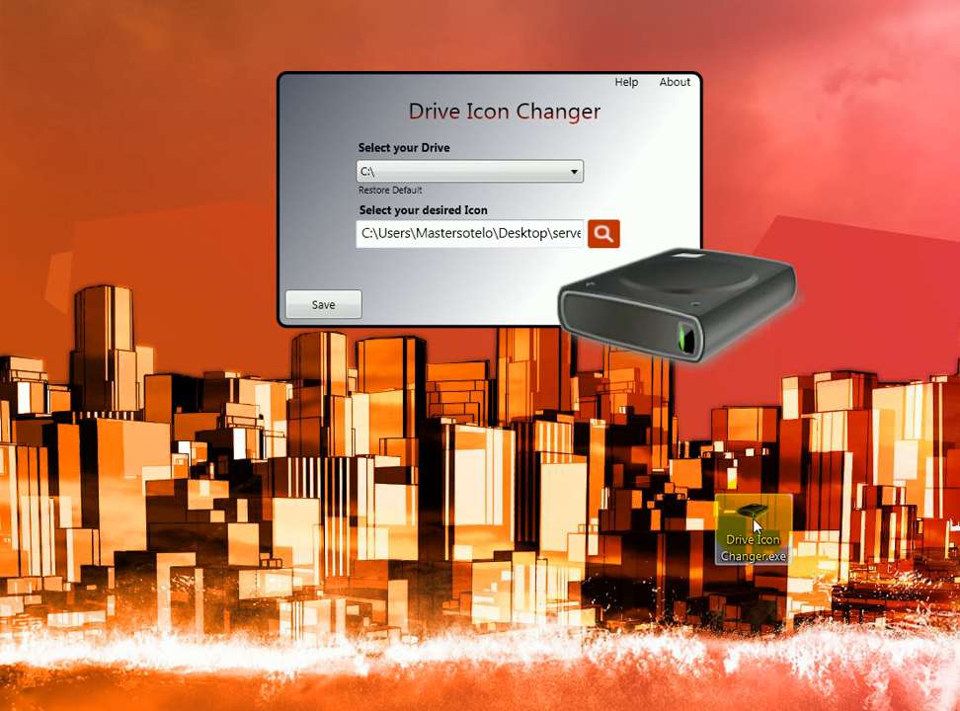
click(324, 304)
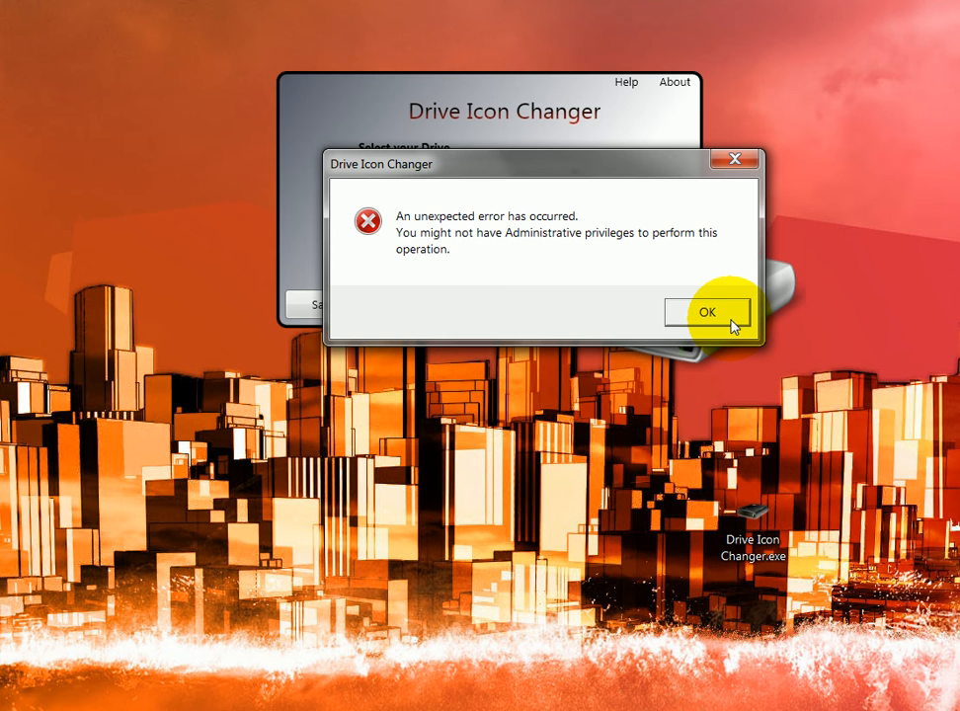
click(715, 312)
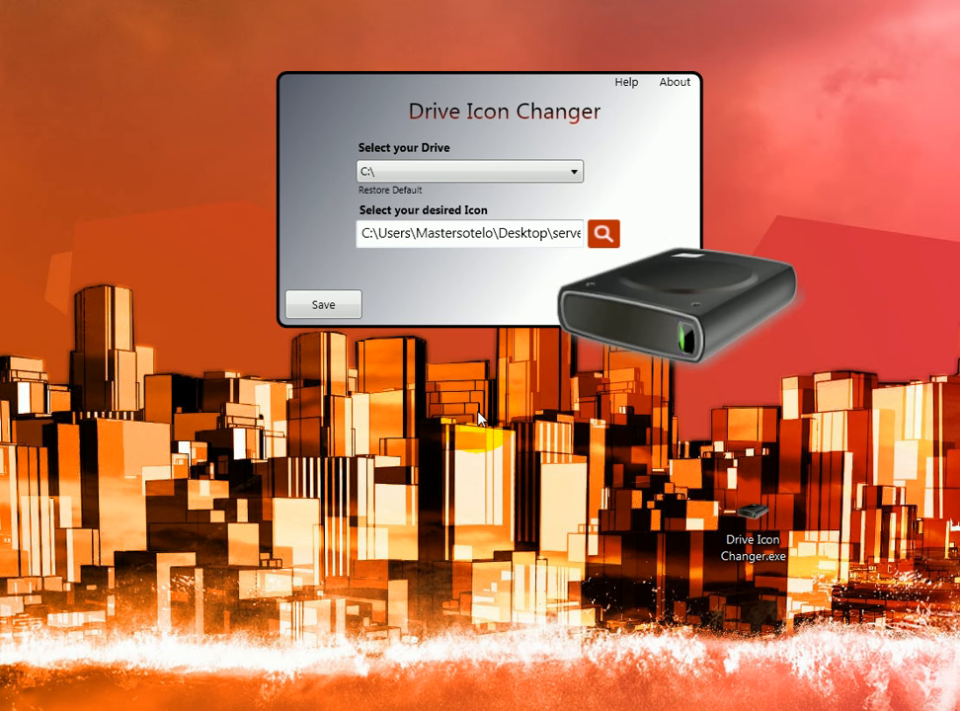